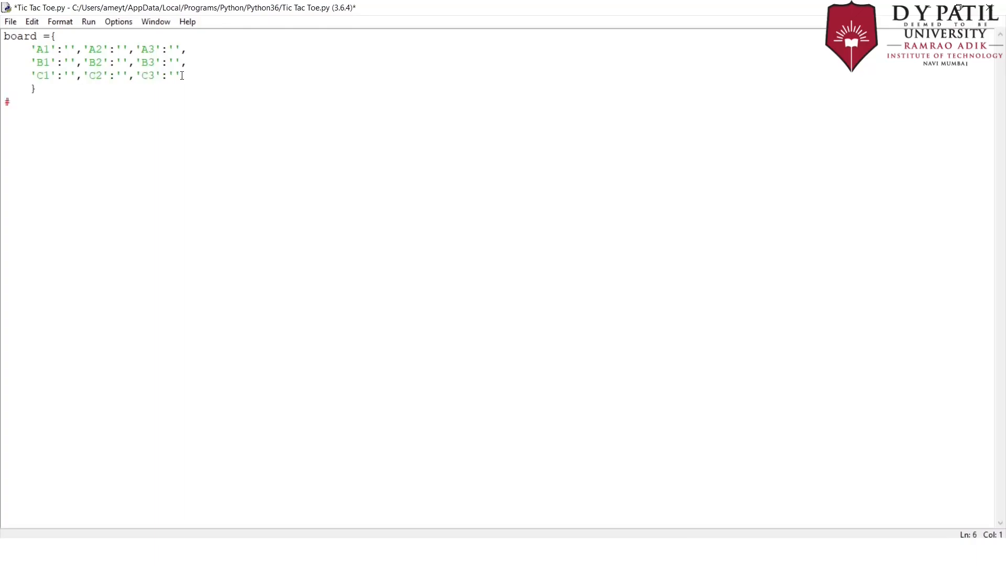
pyautogui.write('TO INTIAL')
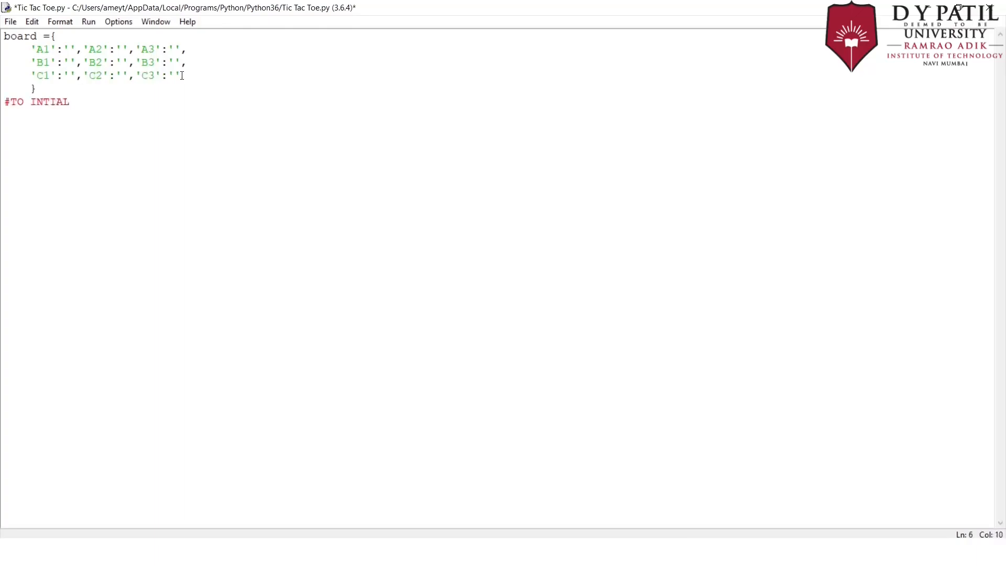
pyautogui.write('IZE')
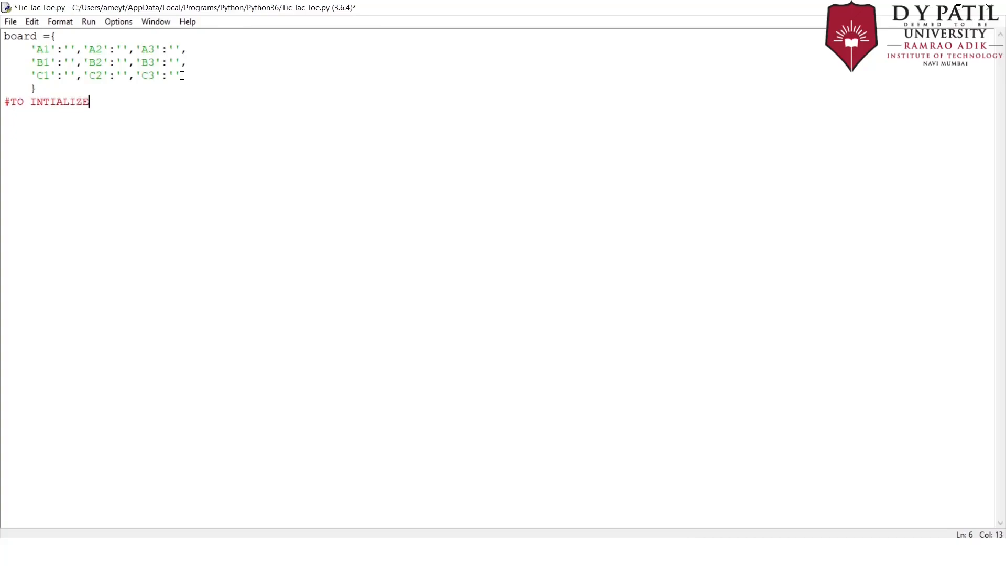
pyautogui.write('PLAYER 1')
pyautogui.write('# to count')
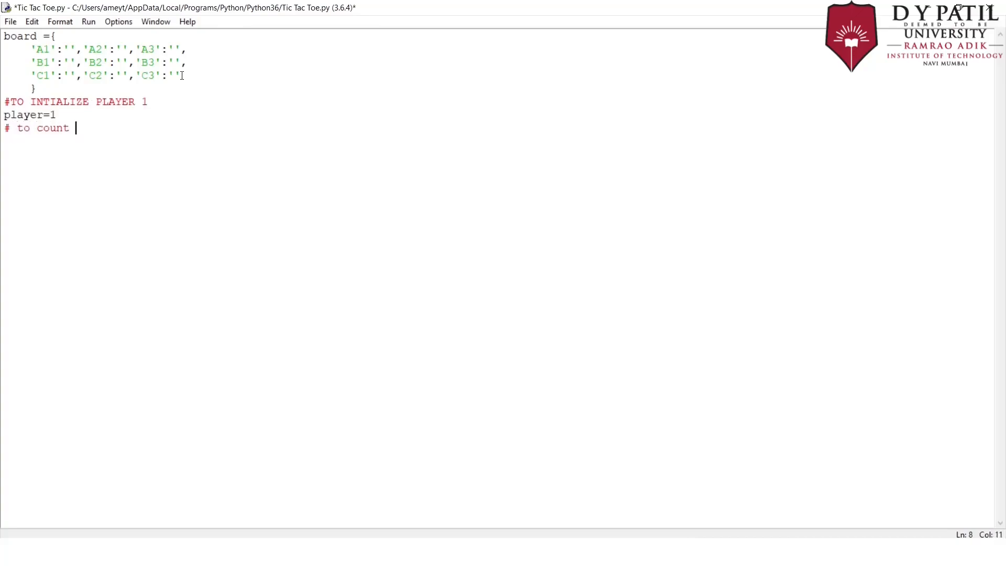
pyautogui.write('no fo moves')
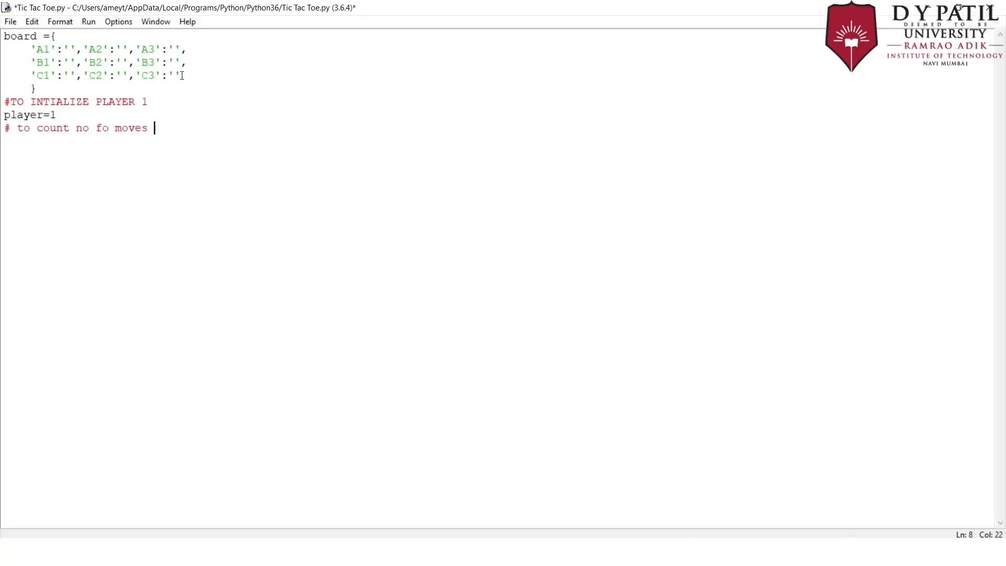
pyautogui.write('total moves =0')
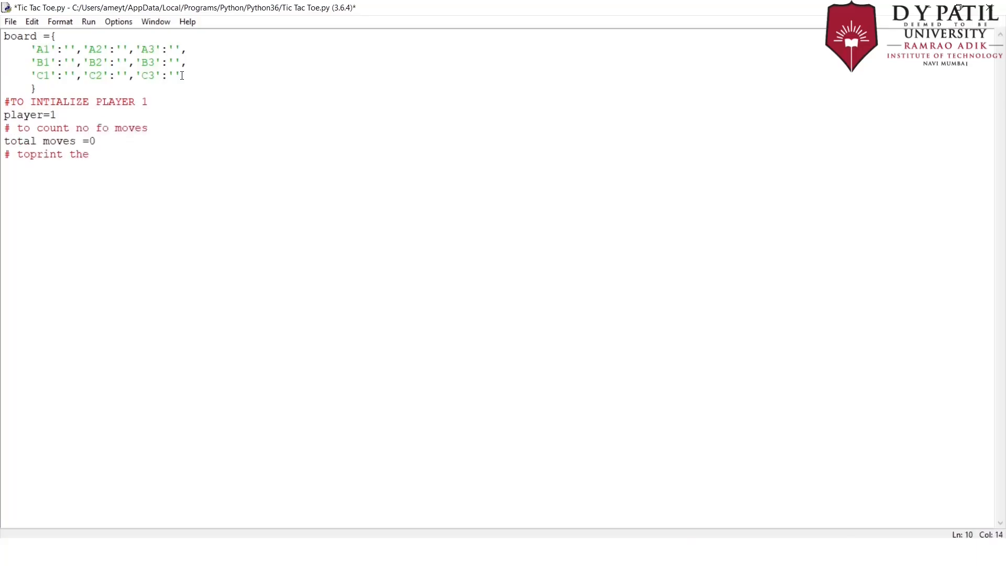
pyautogui.write('board')
pyautogui.write('pr')
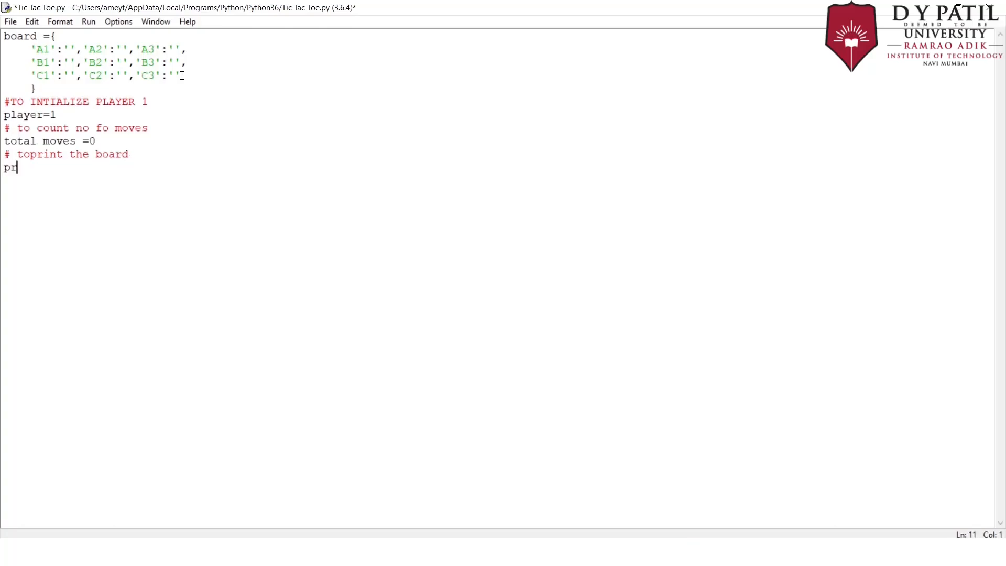
pyautogui.write('int')
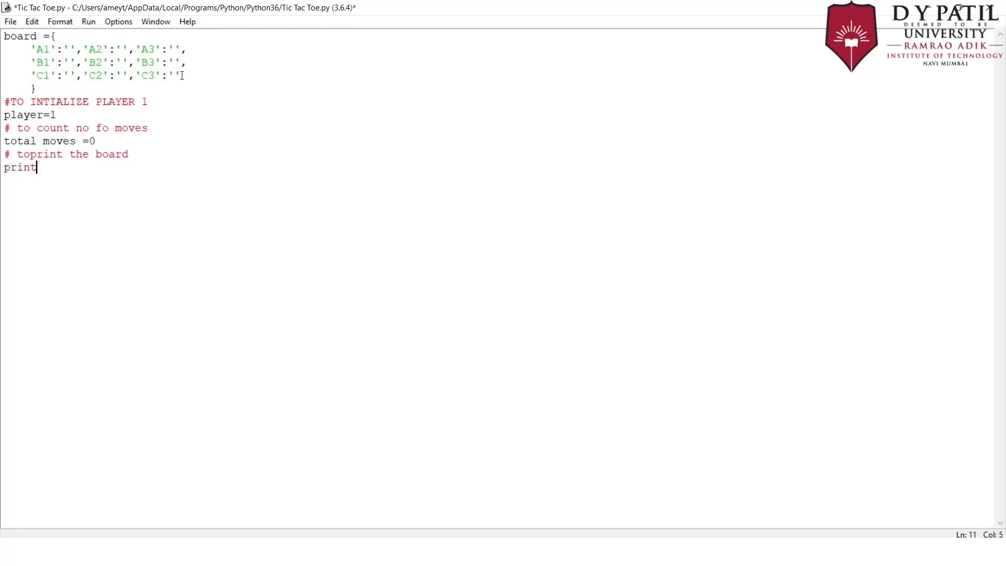
pyautogui.write('()')
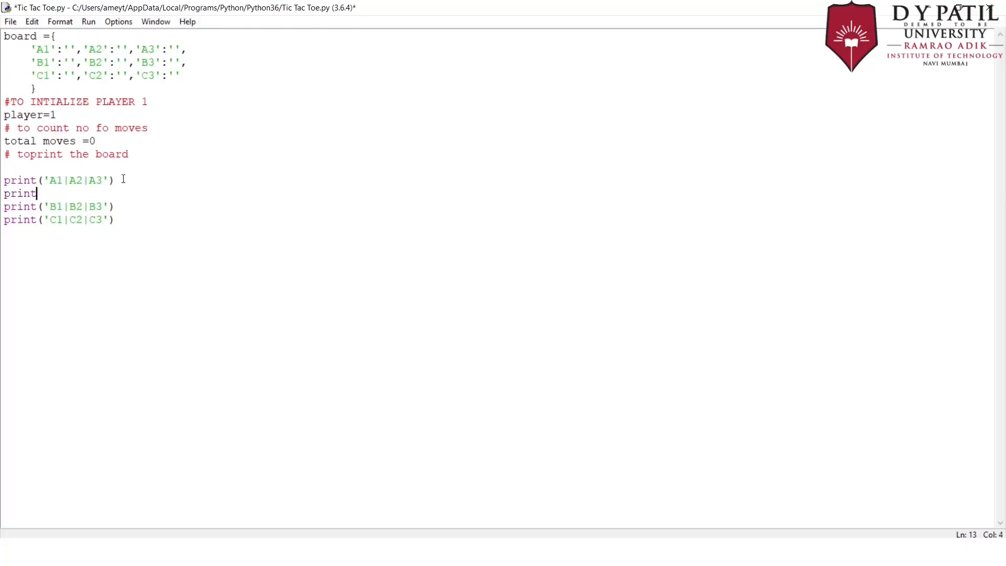
pyautogui.write('()')
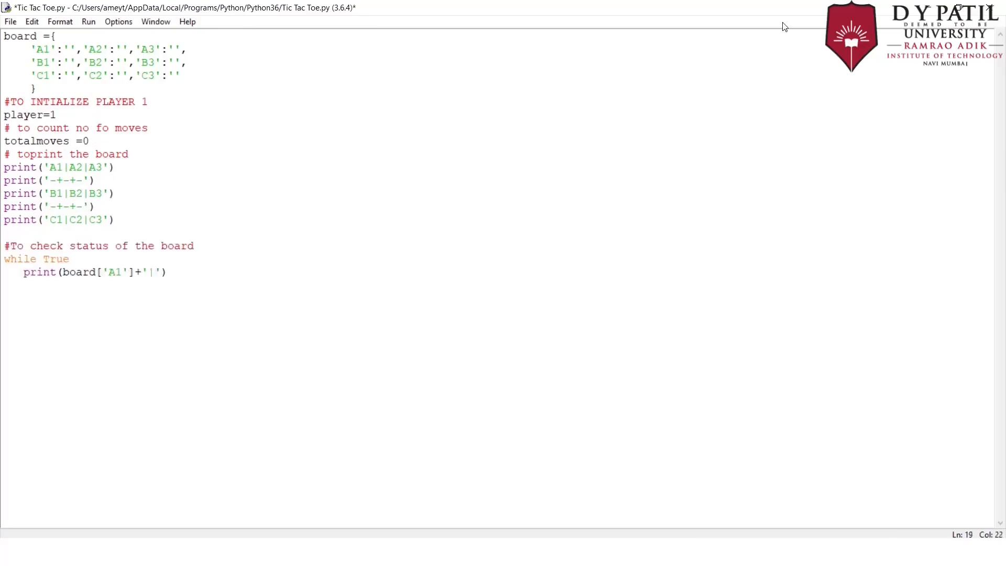
pyautogui.write('+ BOARD')
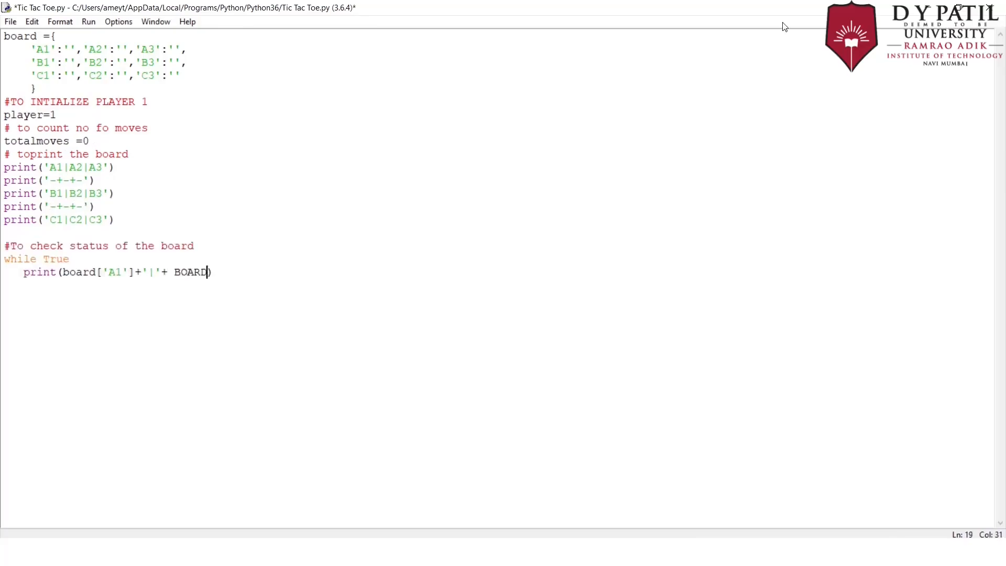
pyautogui.write('board')
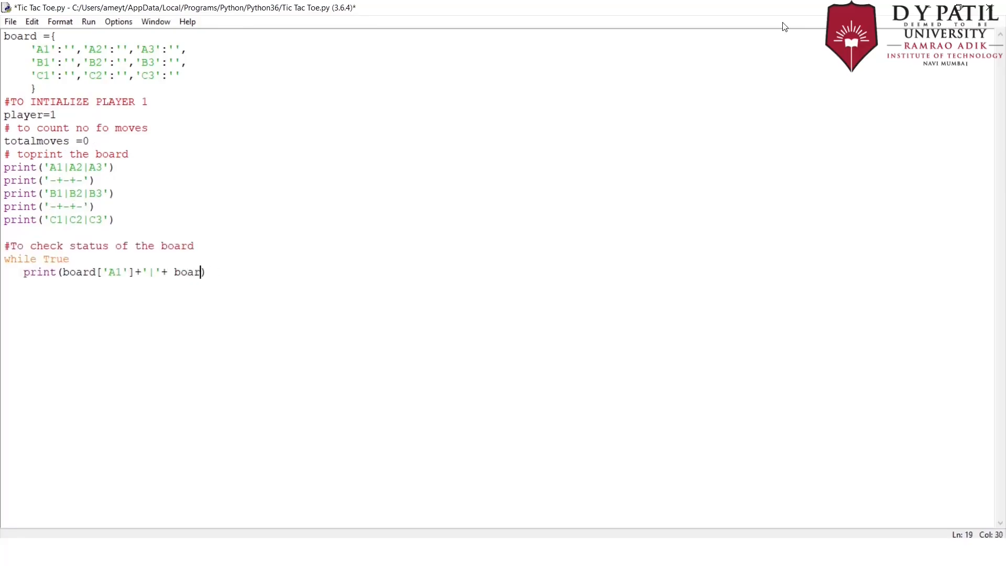
pyautogui.write("['']")
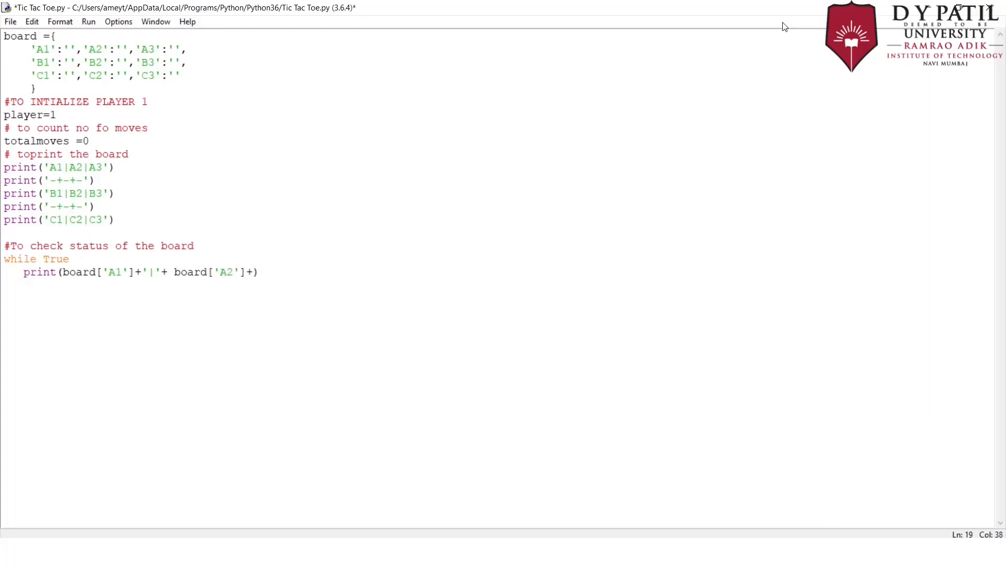
pyautogui.write("'|'+board['A3")
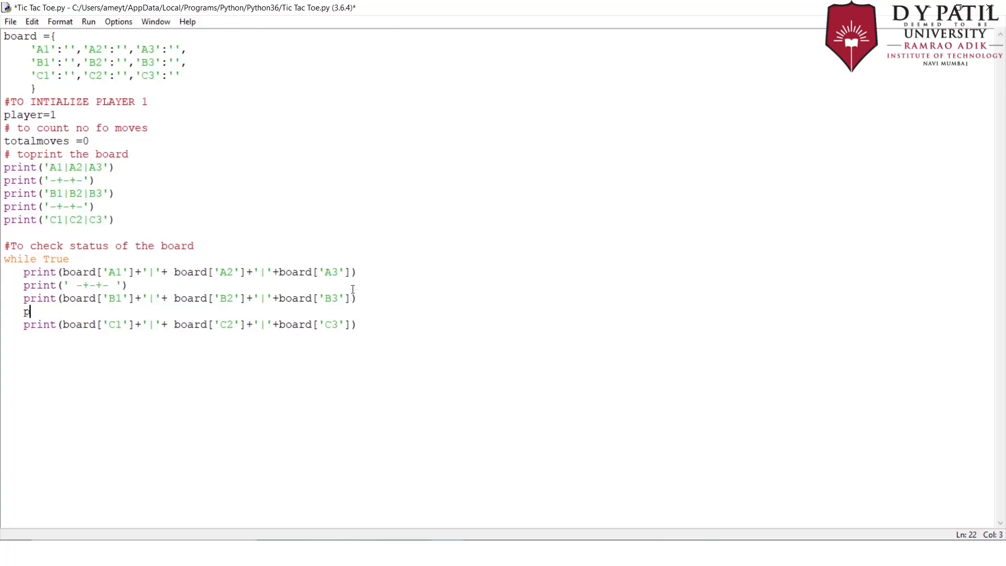
pyautogui.write("print(' -+-+- ')")
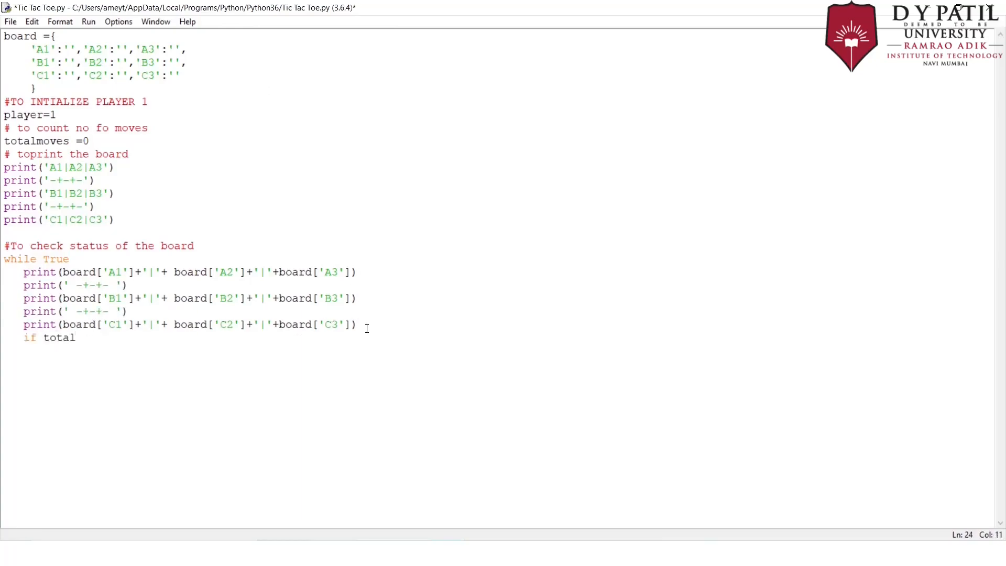
pyautogui.write('moves')
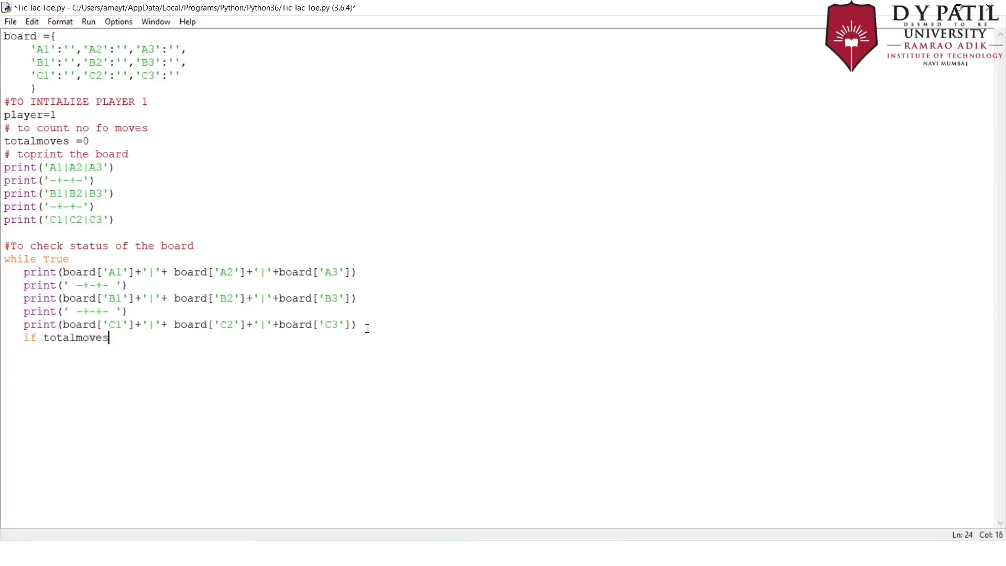
pyautogui.write('== 0 or endcheck==1')
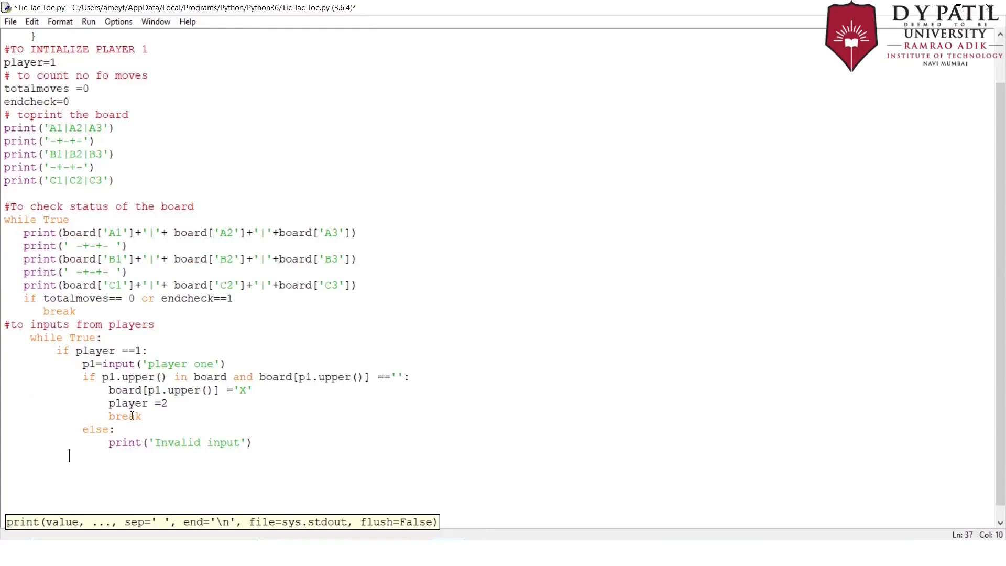
pyautogui.write('els')
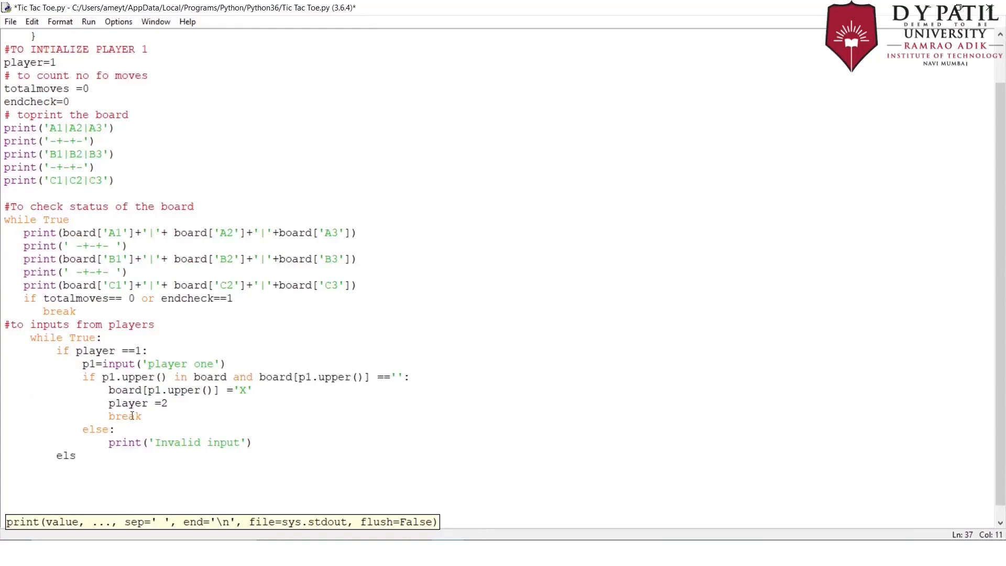
pyautogui.write('e:')
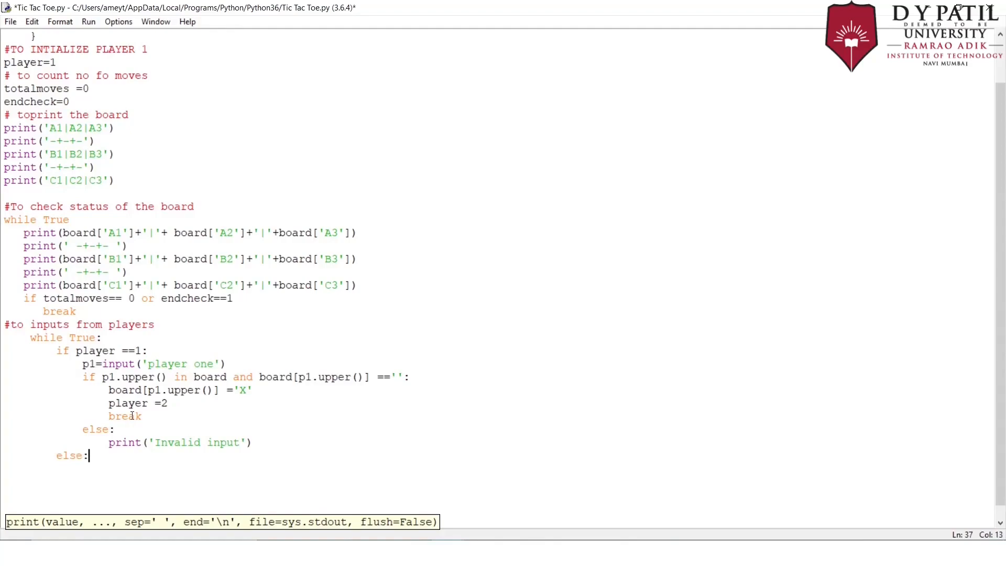
pyautogui.write('con')
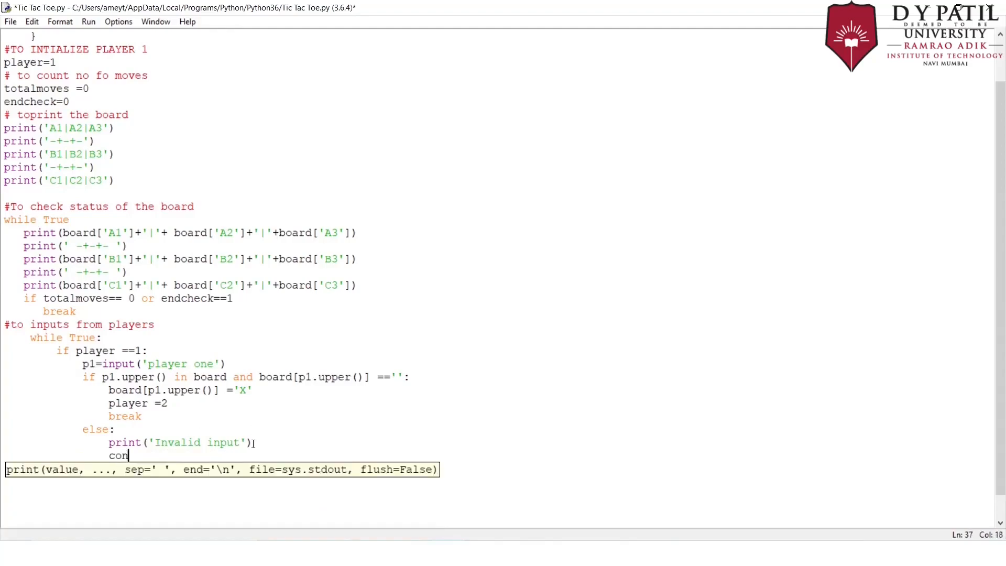
pyautogui.write('tinue')
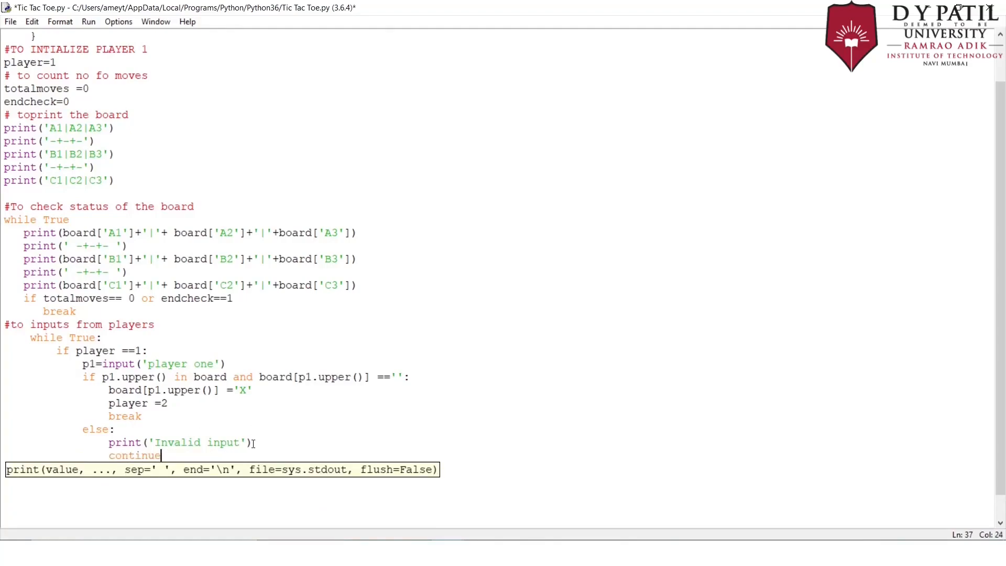
pyautogui.write('else:')
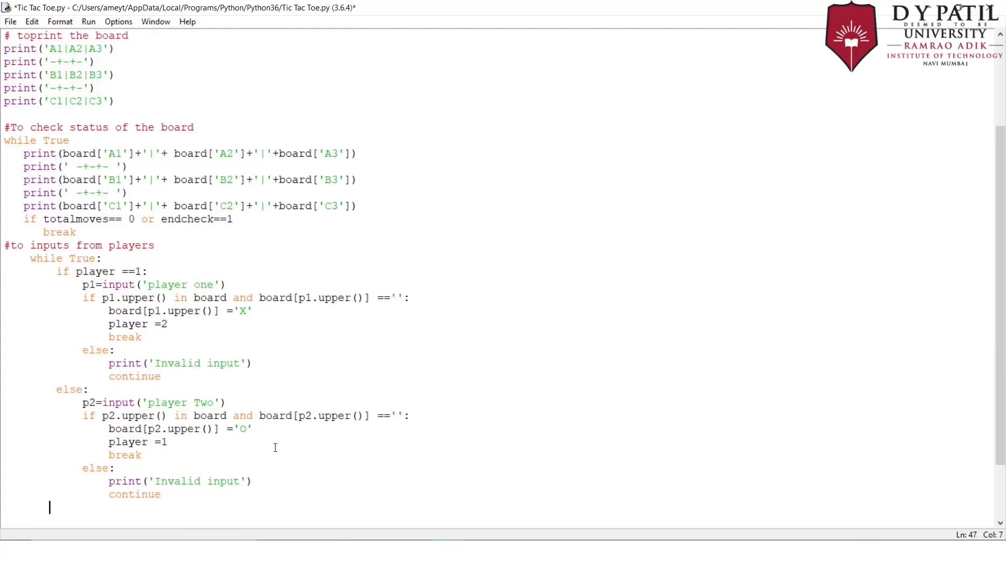
pyautogui.write('to')
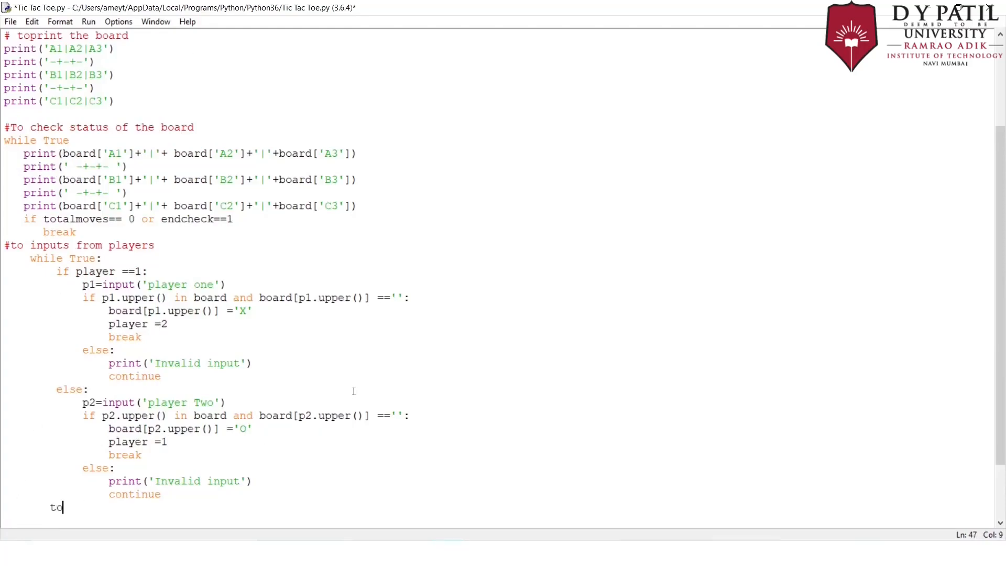
pyautogui.write('talmoves')
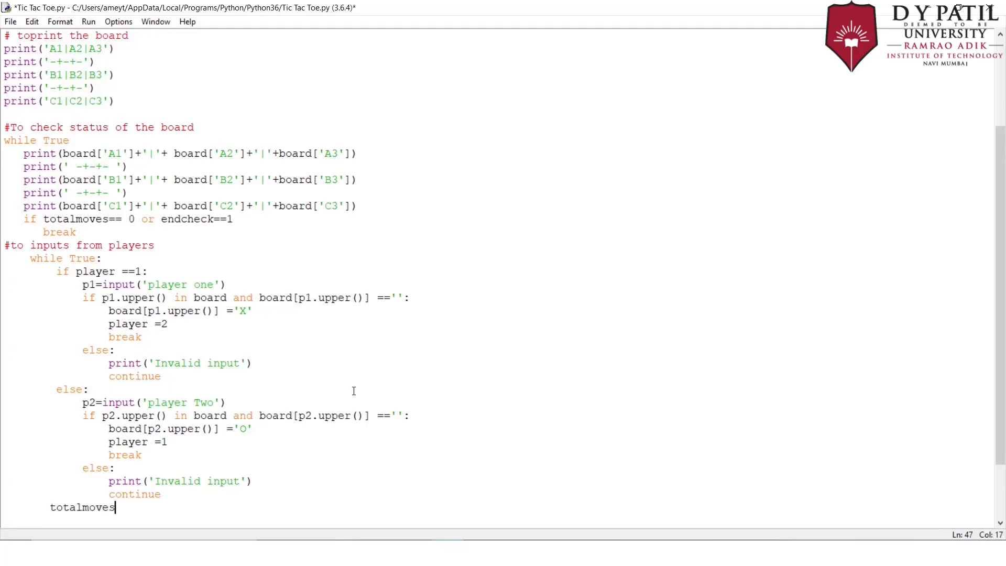
pyautogui.write('+=')
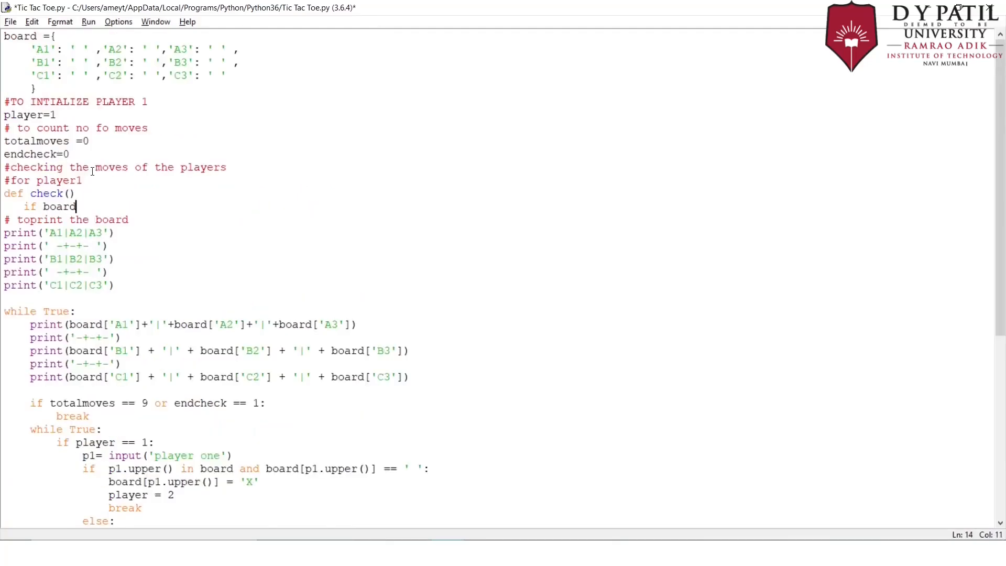
pyautogui.write("['A1']")
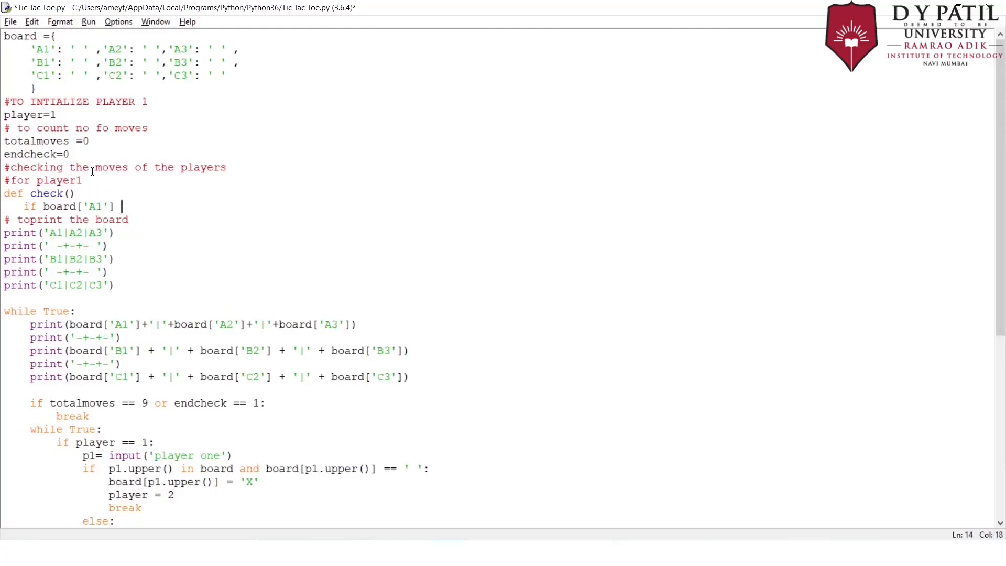
pyautogui.write("== 'X' and")
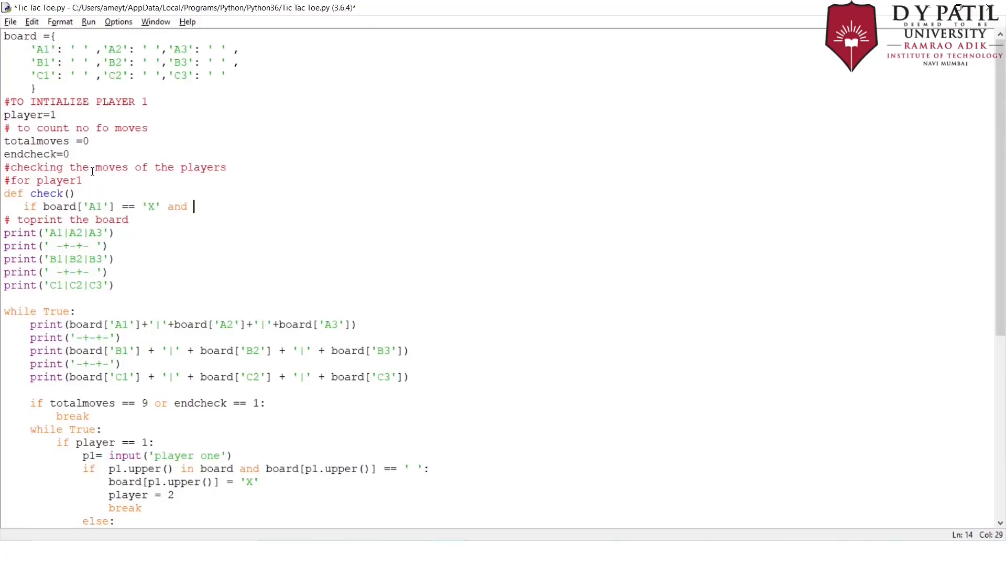
pyautogui.write('boar')
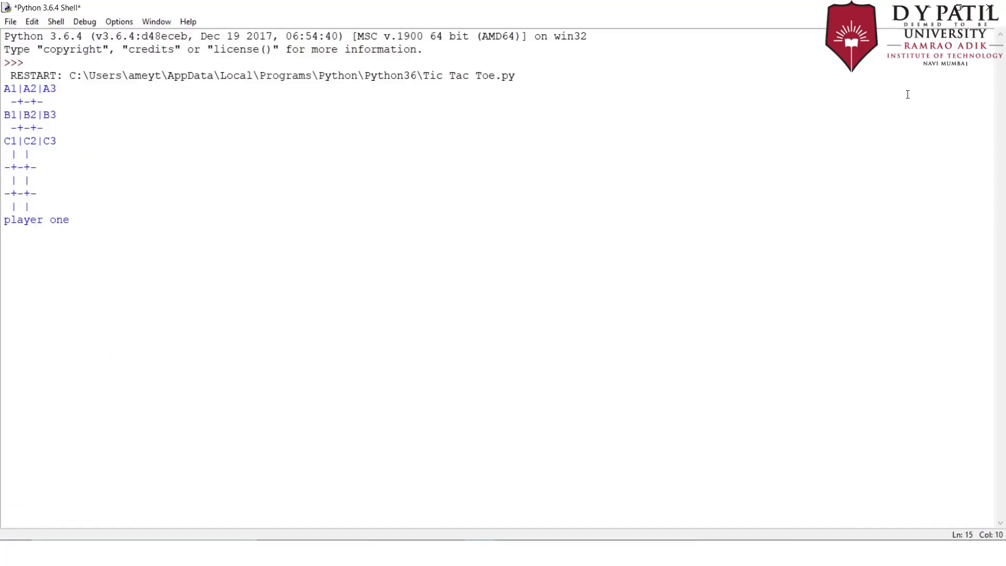
pyautogui.write('A1')
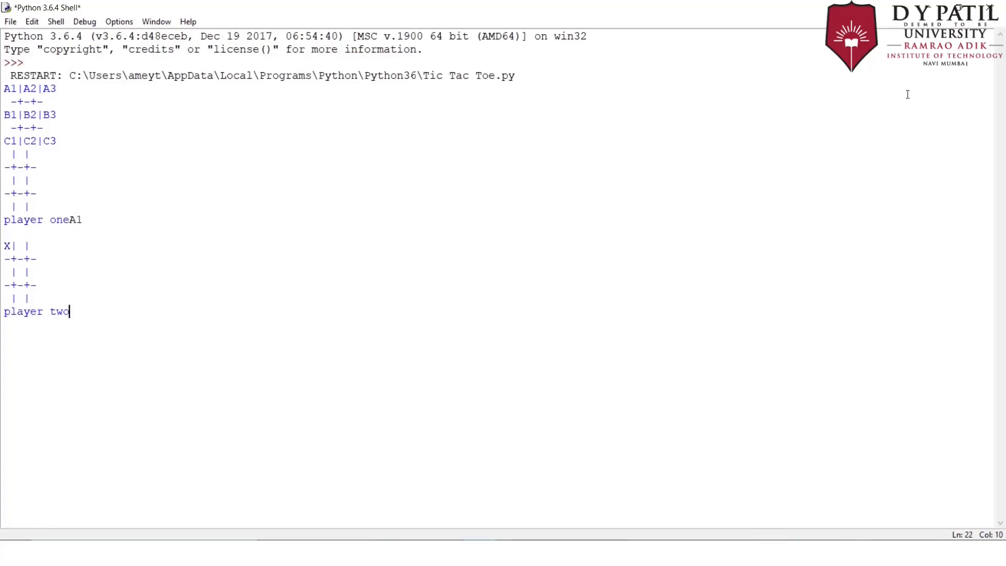
pyautogui.write('A2')
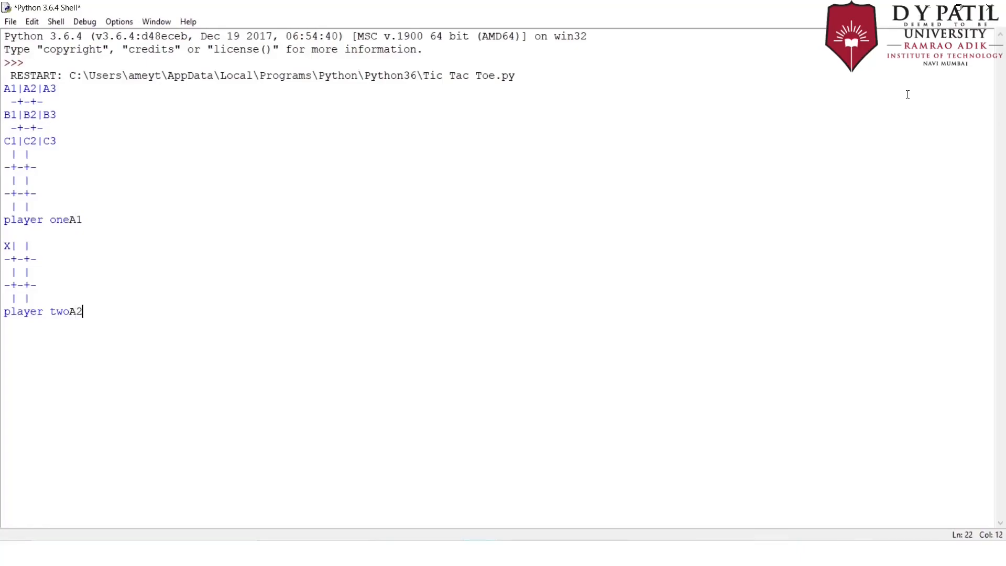